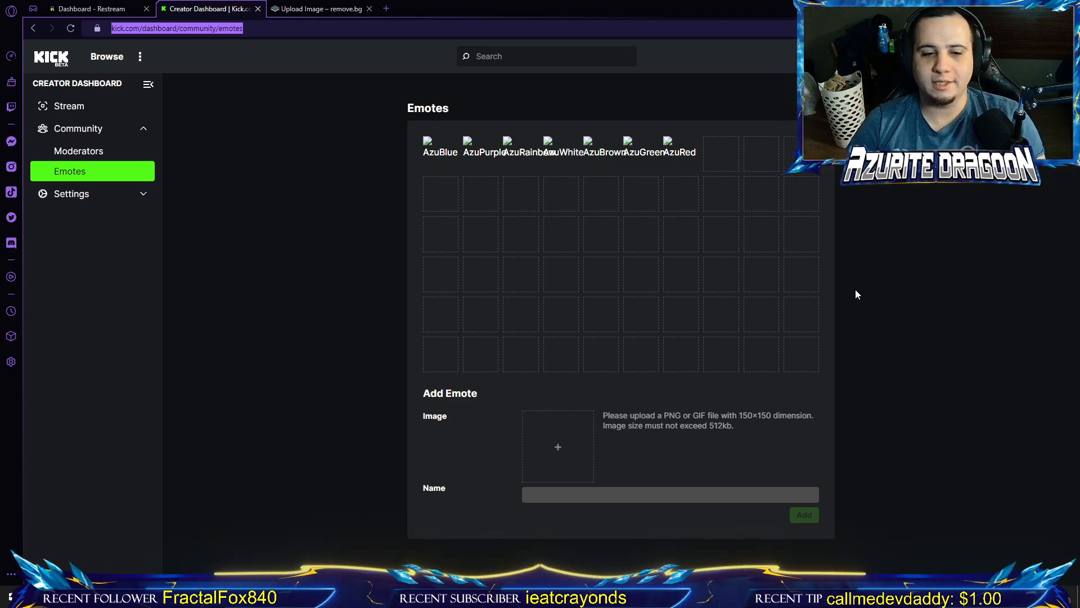
mouse_move(789, 391)
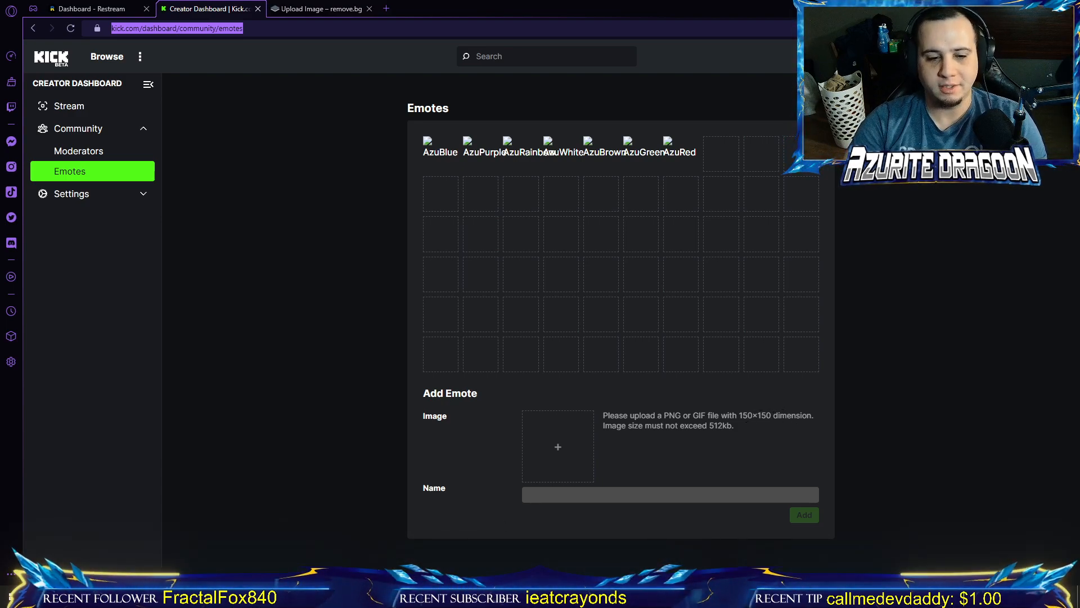
Browse File Explorer to the Desktop's Azurite Dragoon folder of eye emote images.
click(557, 446)
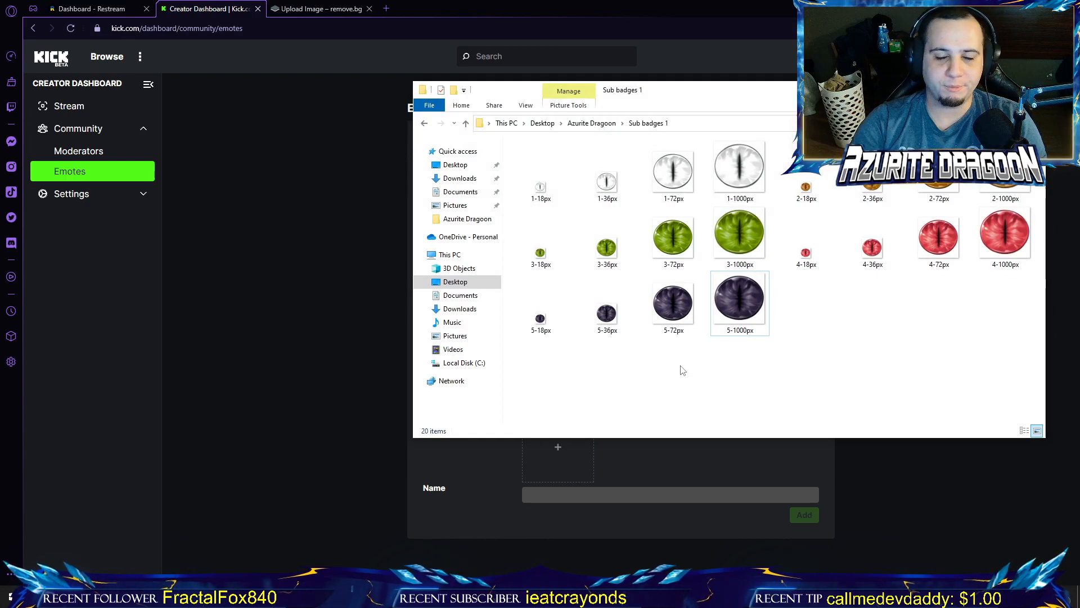
click(541, 187)
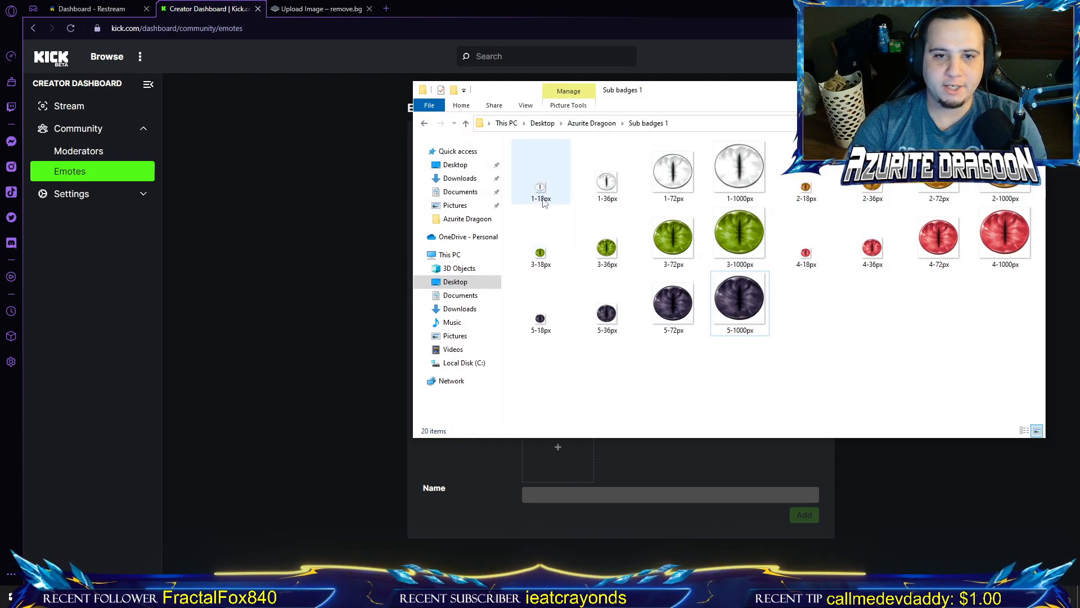
click(673, 170)
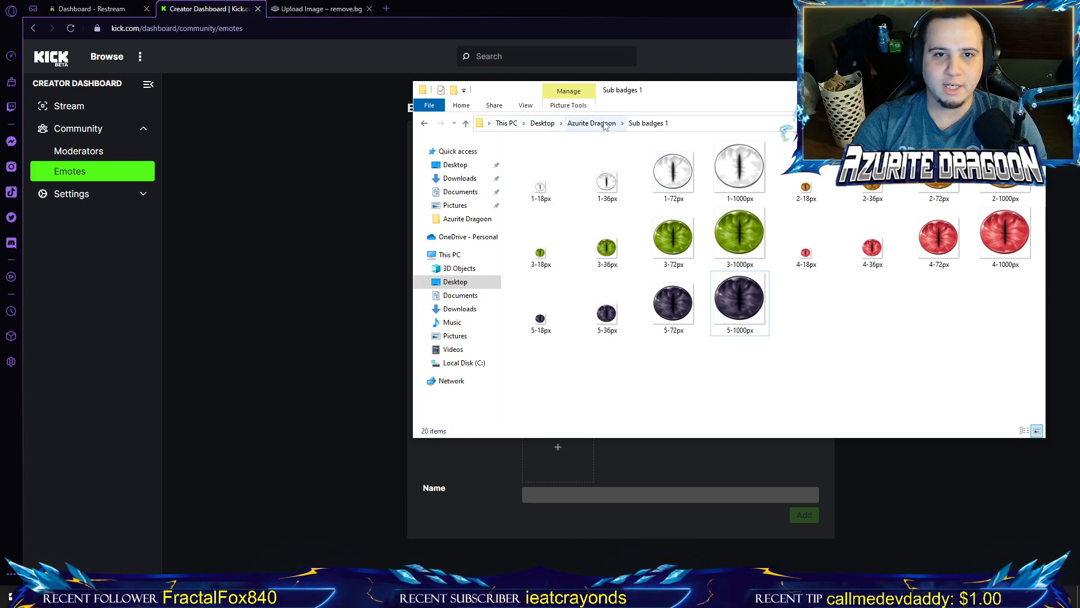
click(590, 123)
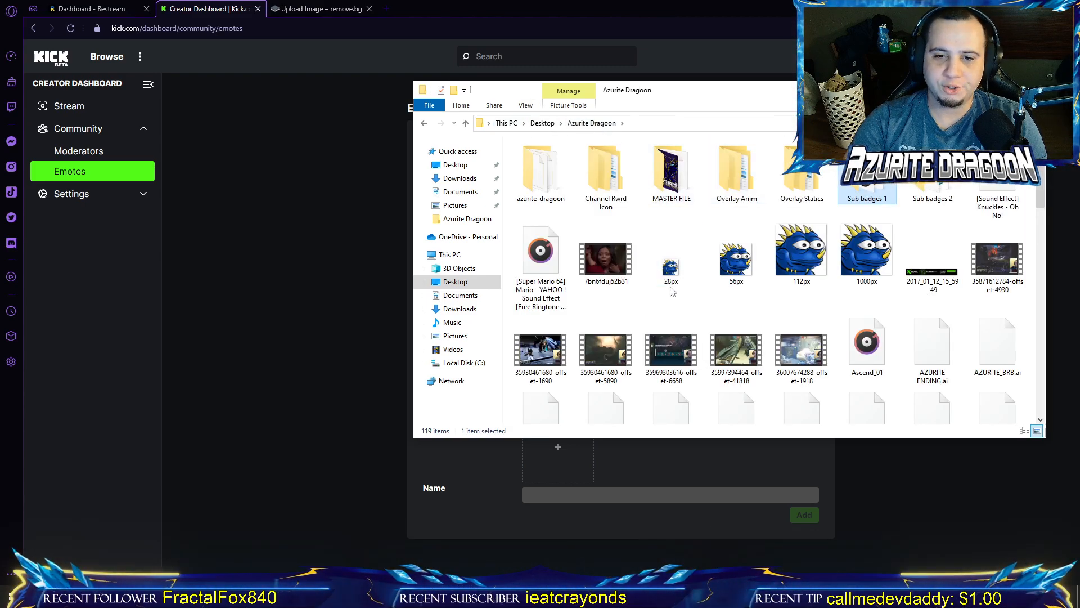
mouse_move(805, 292)
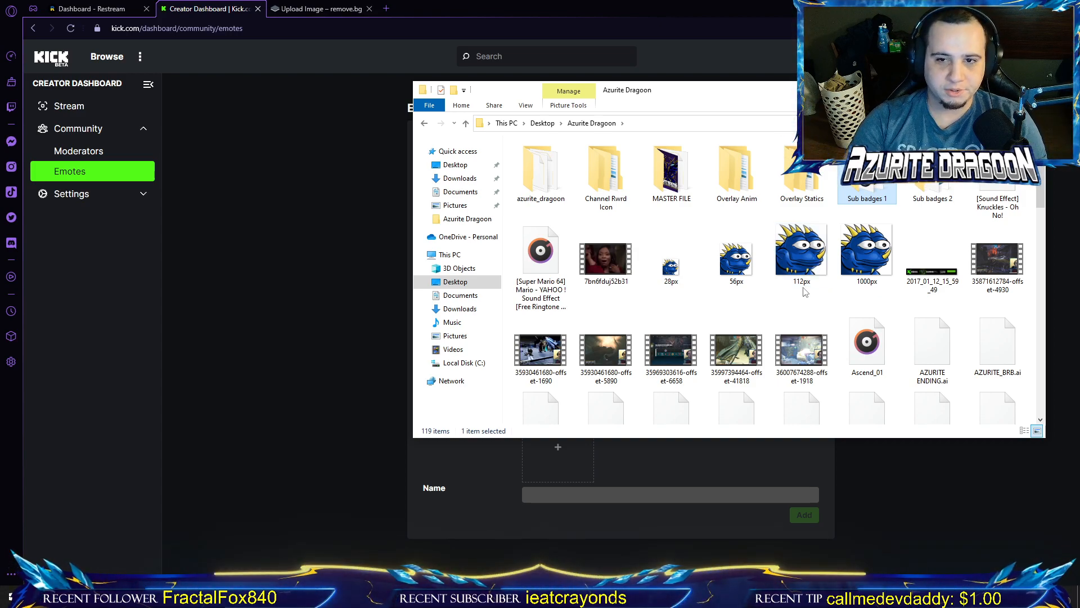
click(866, 250)
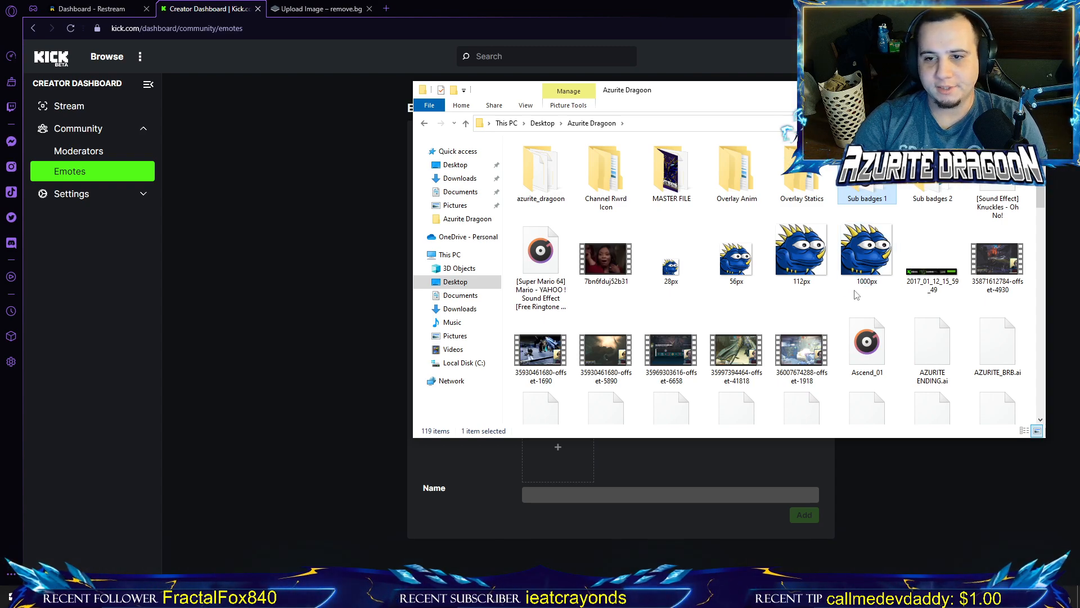
mouse_move(867, 259)
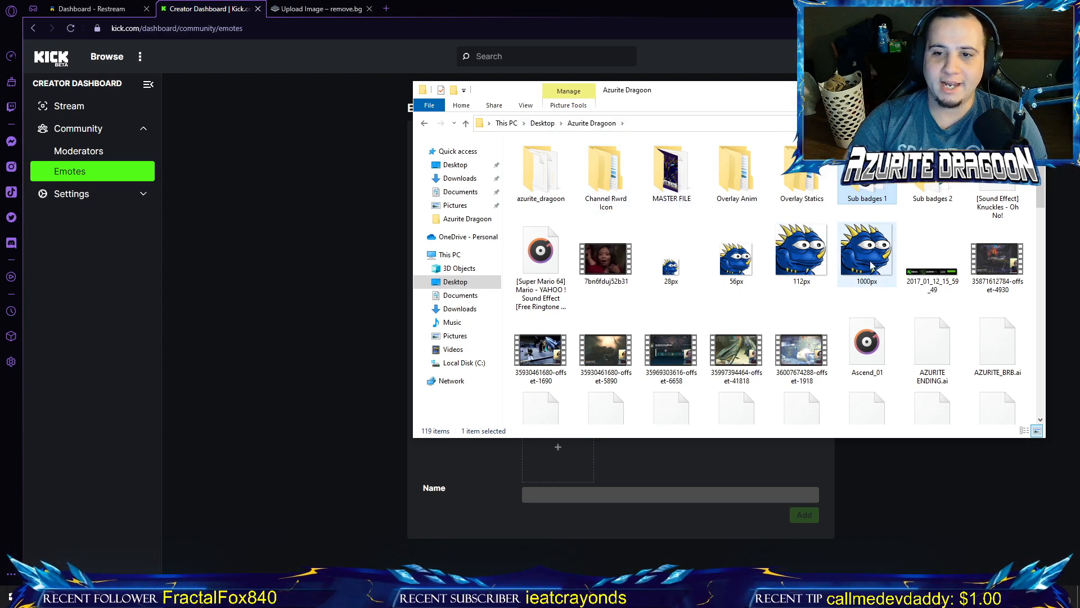
mouse_move(802, 255)
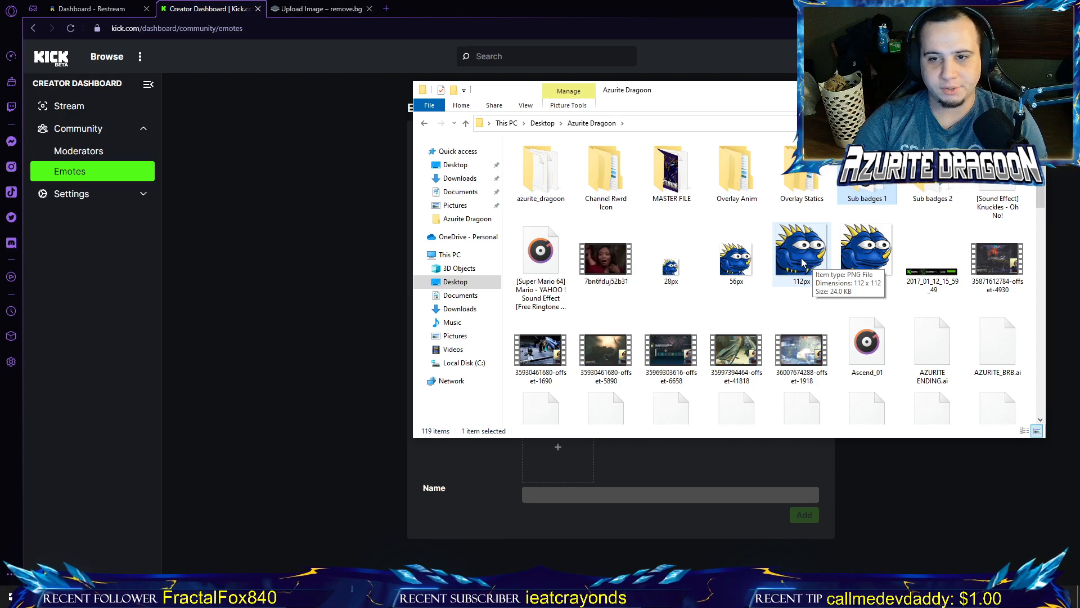
mouse_move(867, 248)
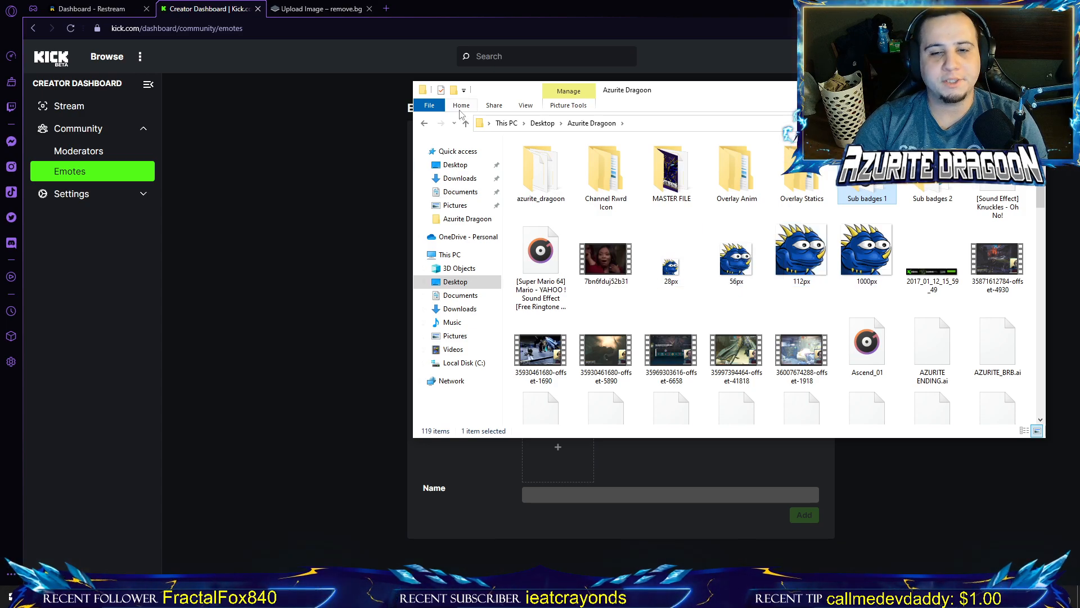
Open the Sub badges 1 folder and bring up options for the 5-1000px purple eye.
double_click(866, 172)
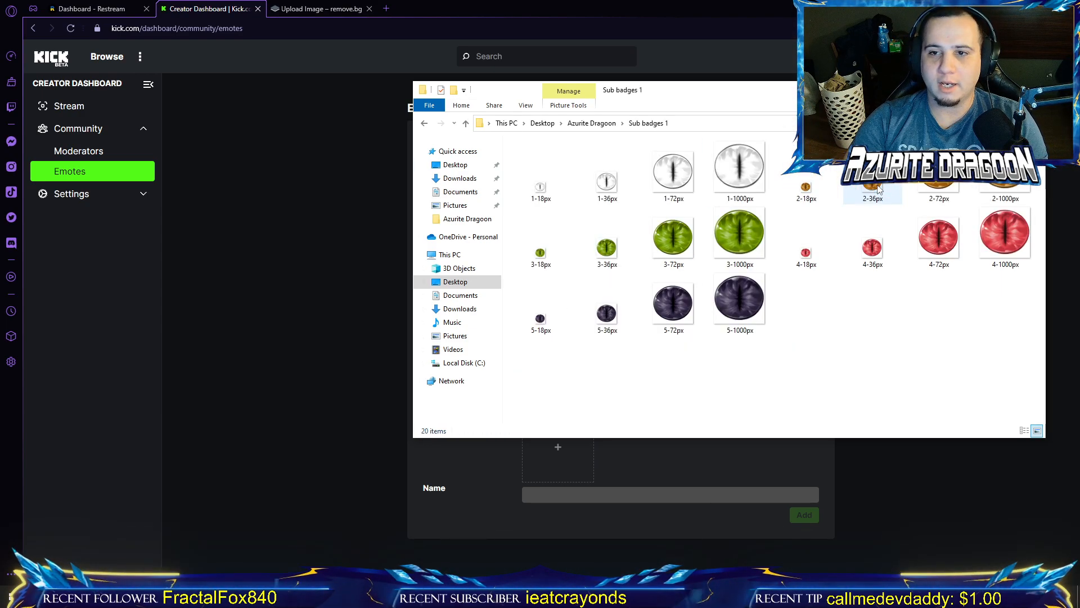
click(739, 298)
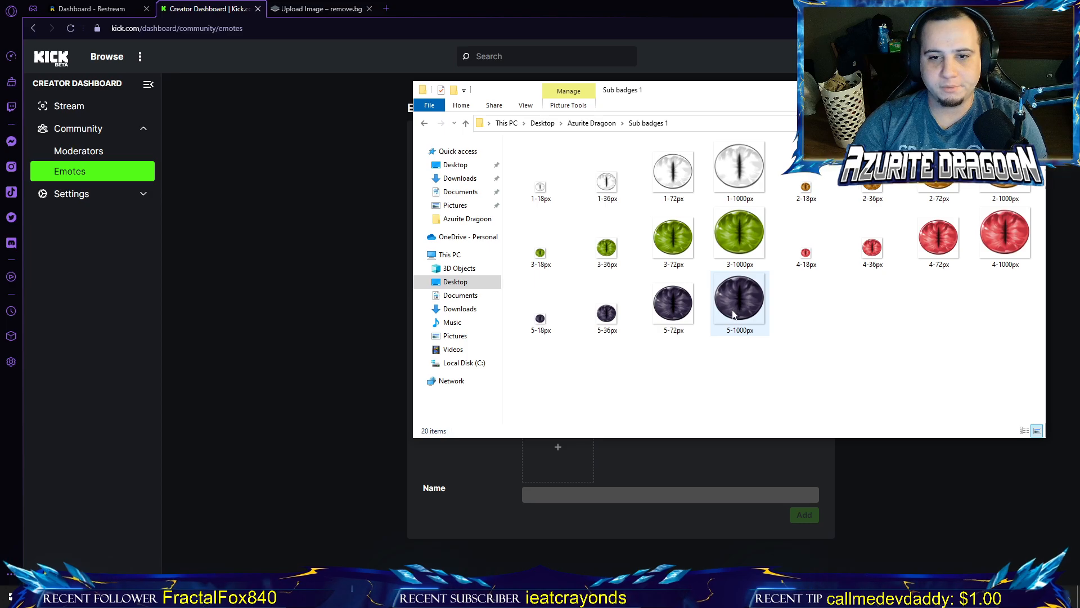
right_click(739, 298)
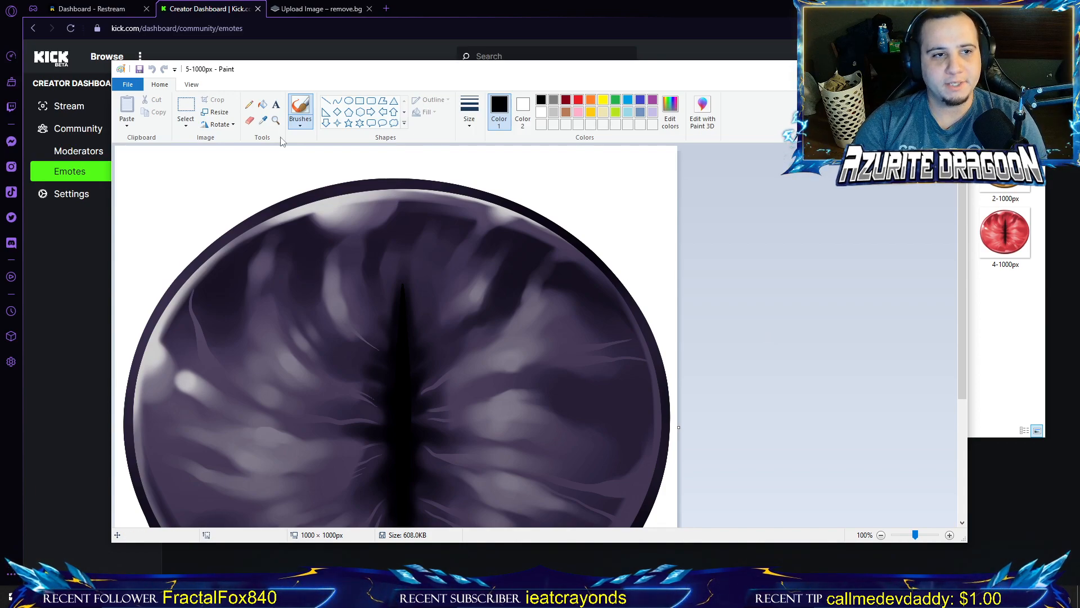
Resize the purple eye image by pixels from 1000 × 1000 to 150 × 150.
click(215, 112)
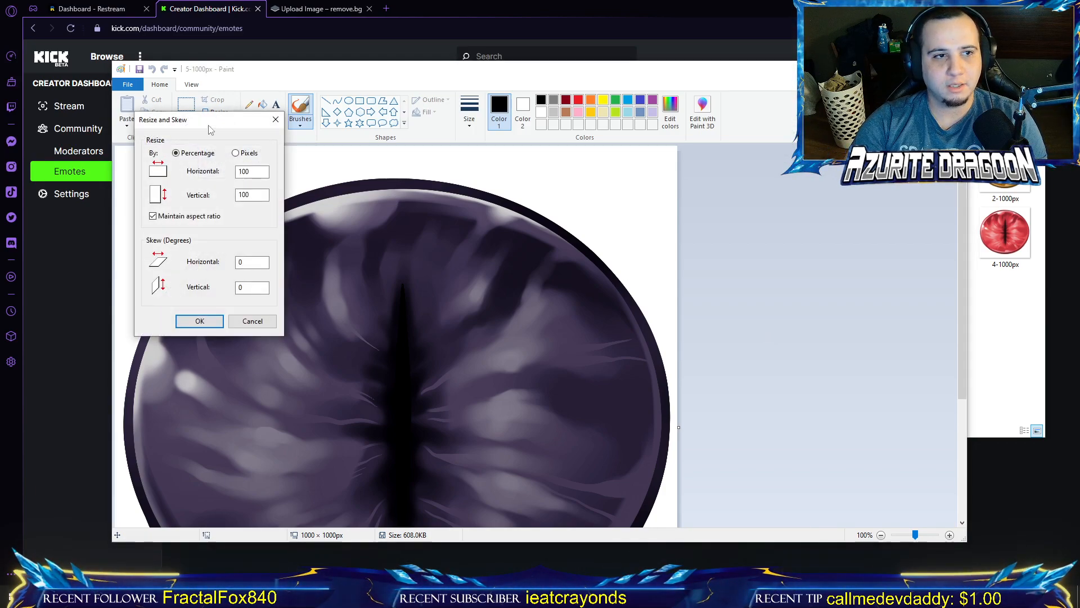
click(237, 152)
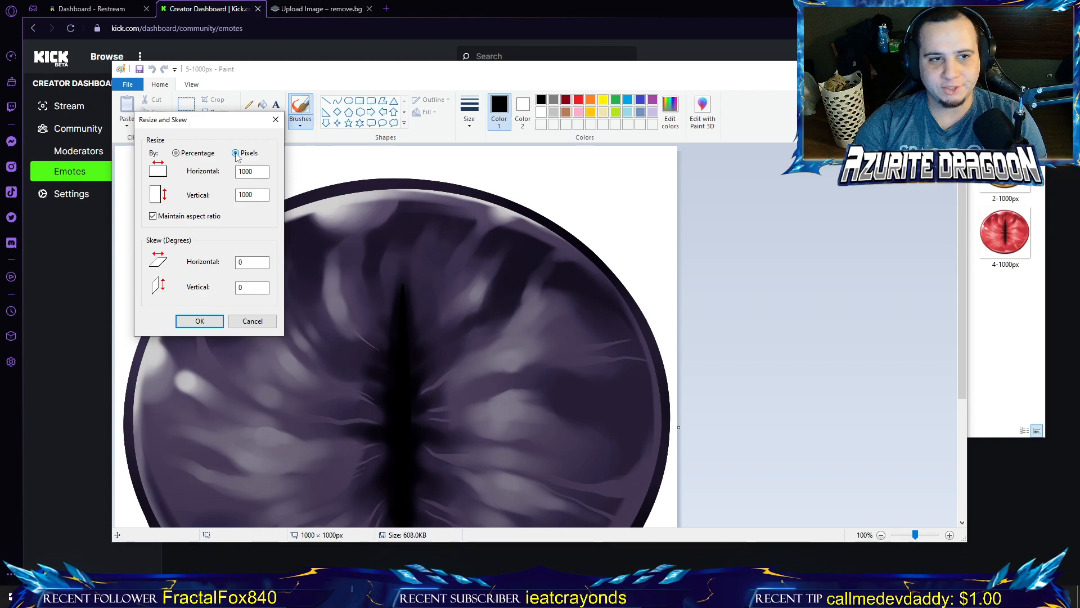
click(252, 171)
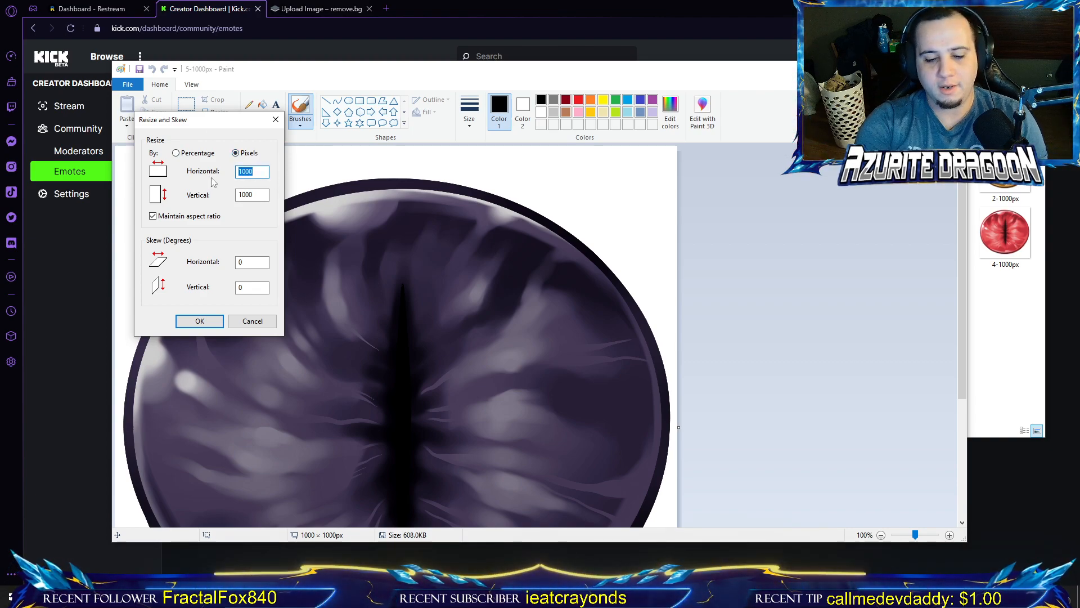
text(150)
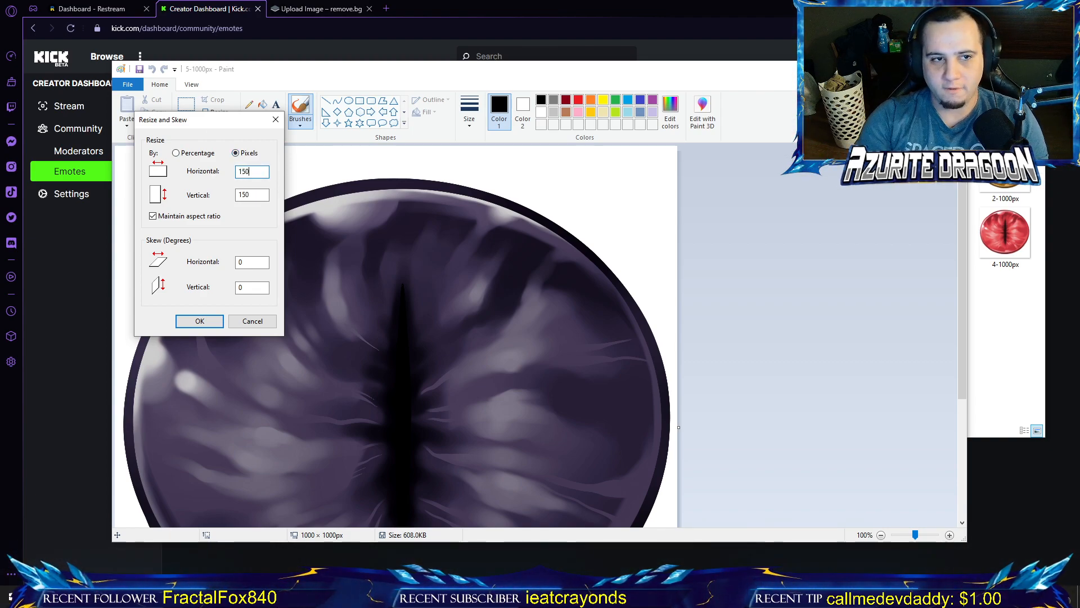
click(200, 322)
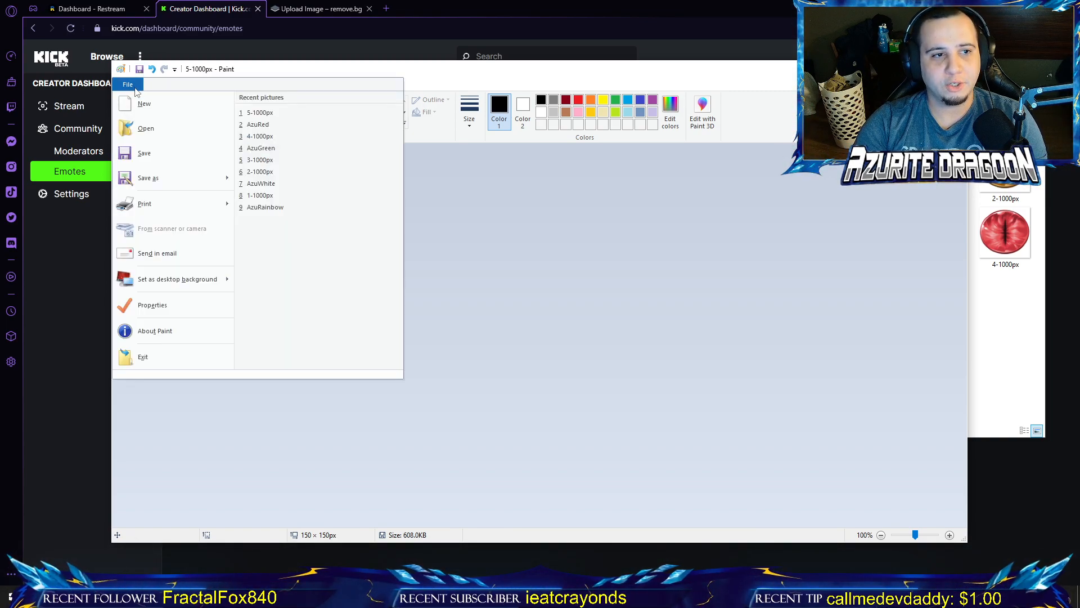
Save the 150 × 150 eye as AzuBlack PNG, accepting the transparency warning.
click(147, 178)
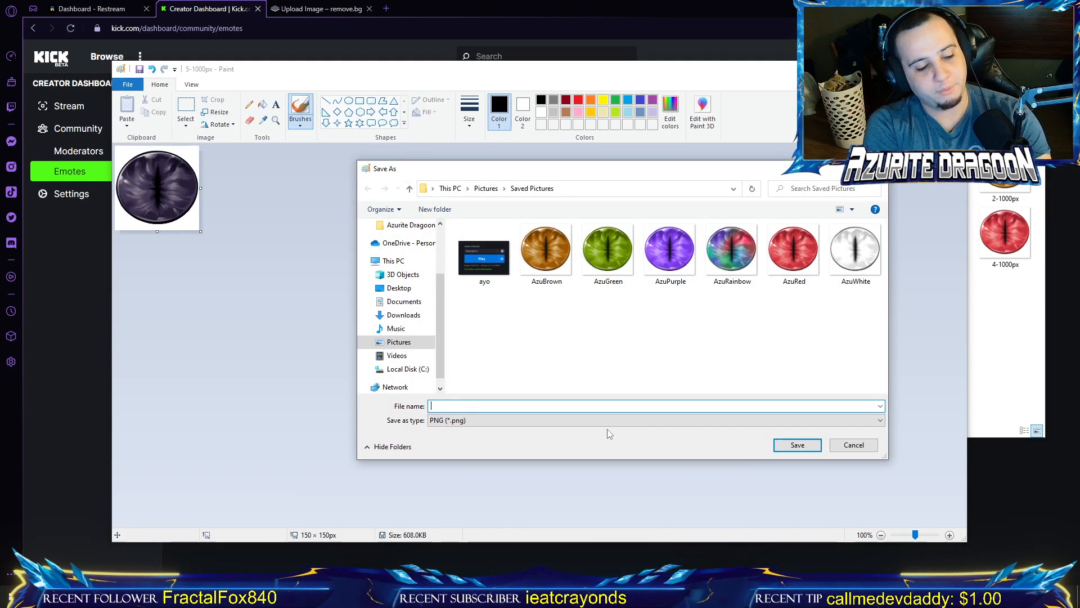
text(AzuBlack)
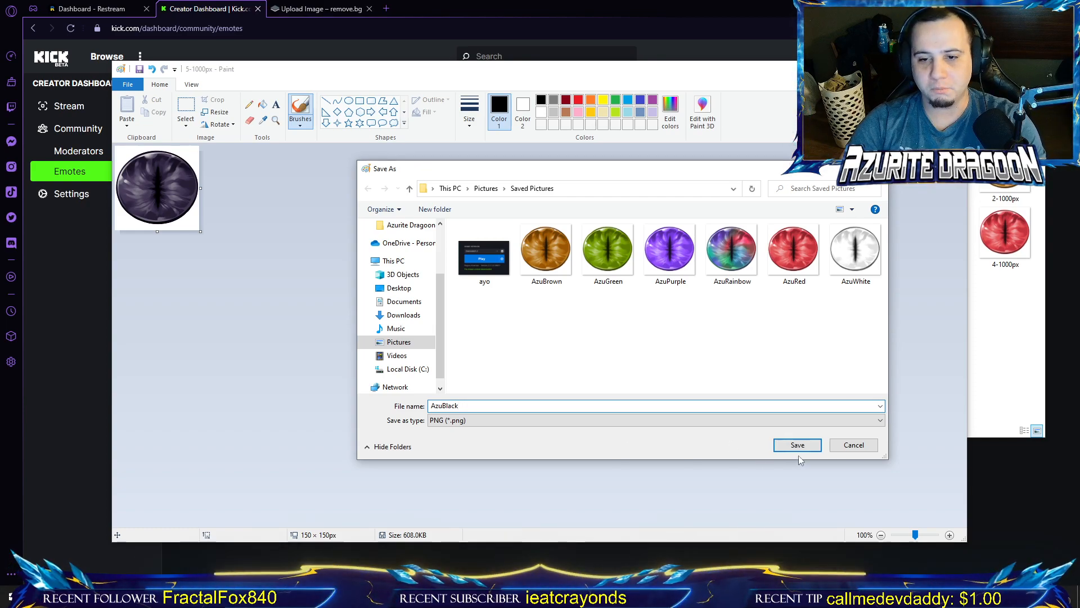
click(797, 444)
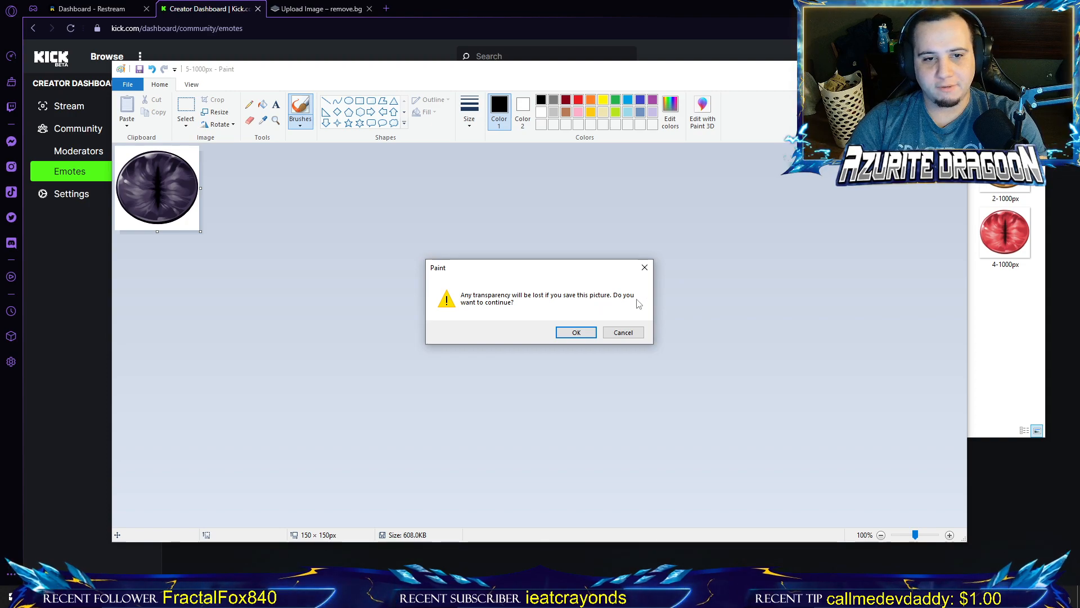
click(575, 332)
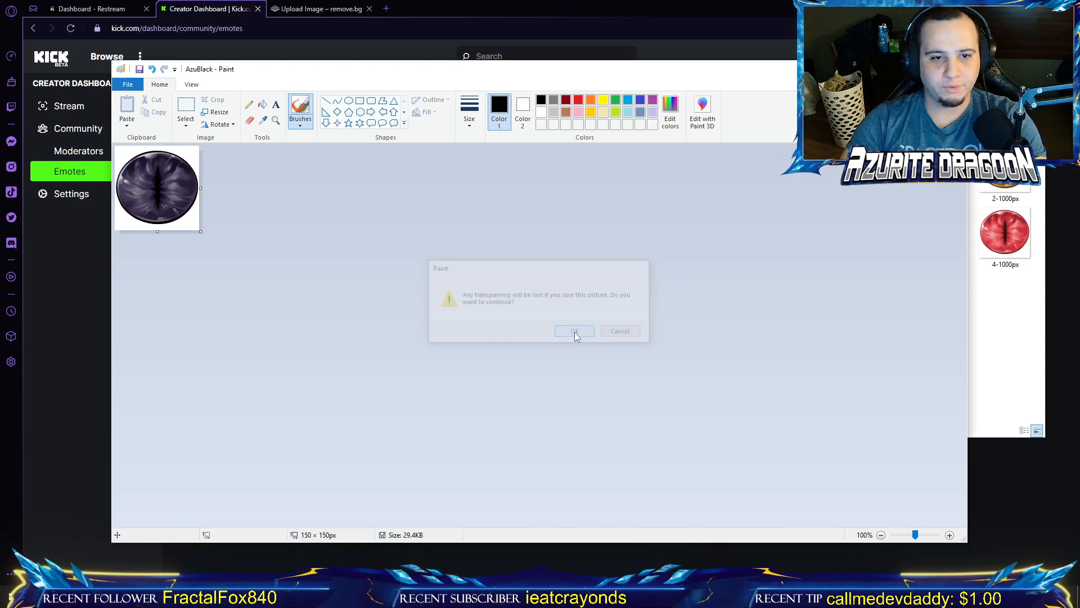
click(574, 331)
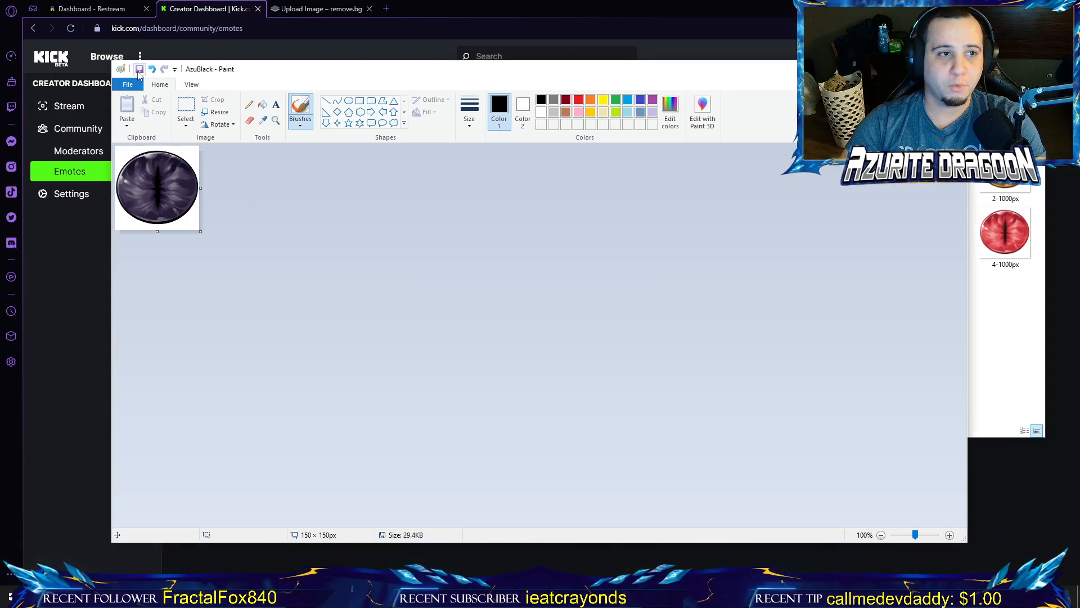
mouse_move(139, 68)
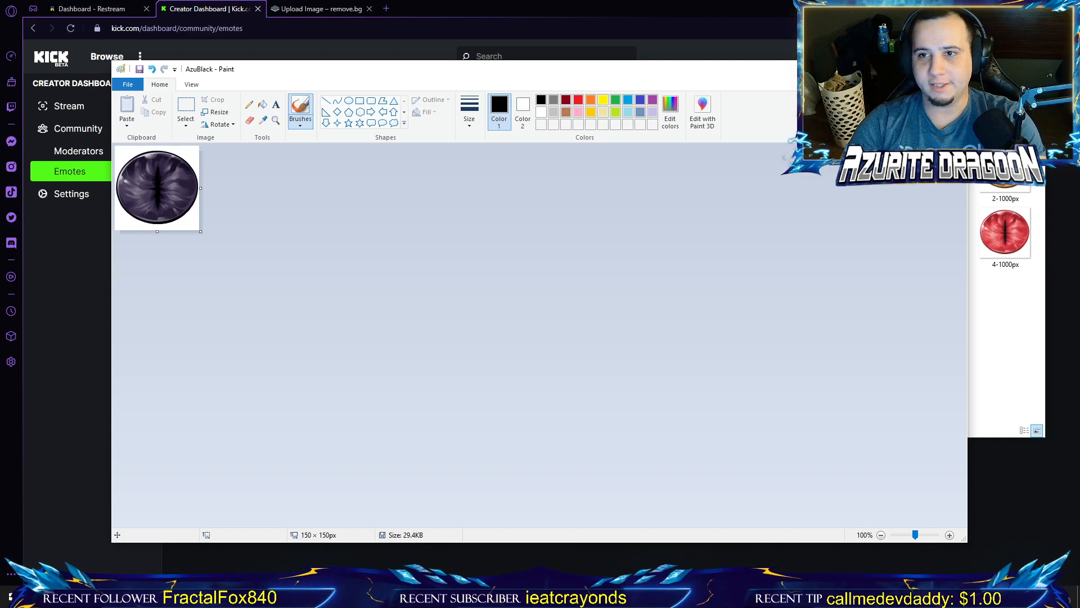
click(320, 9)
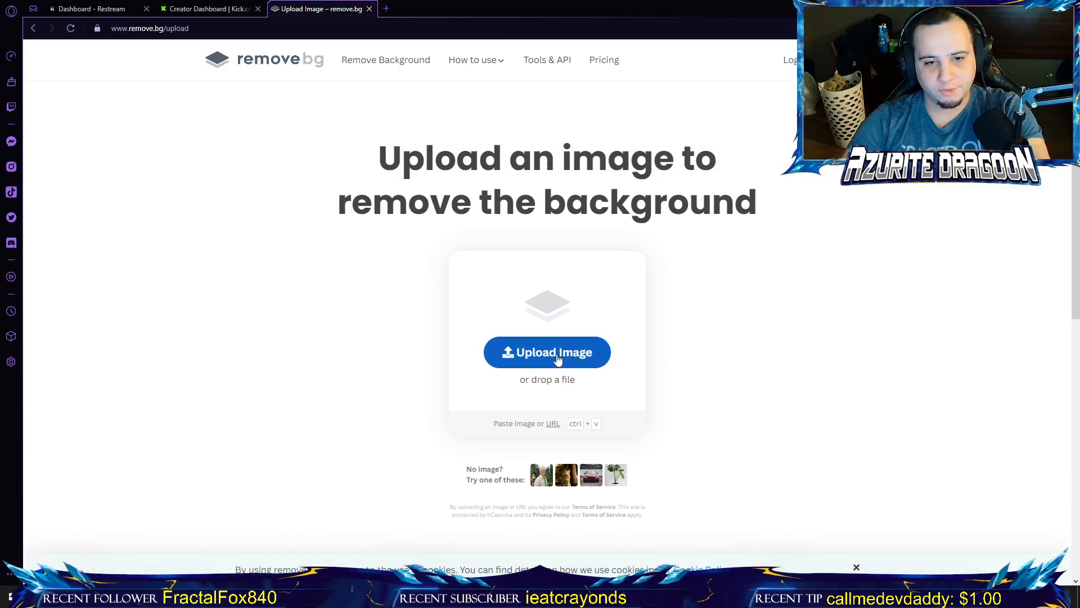
Upload AzuBlack from Pictures > Saved Pictures to remove.bg for background removal.
click(547, 352)
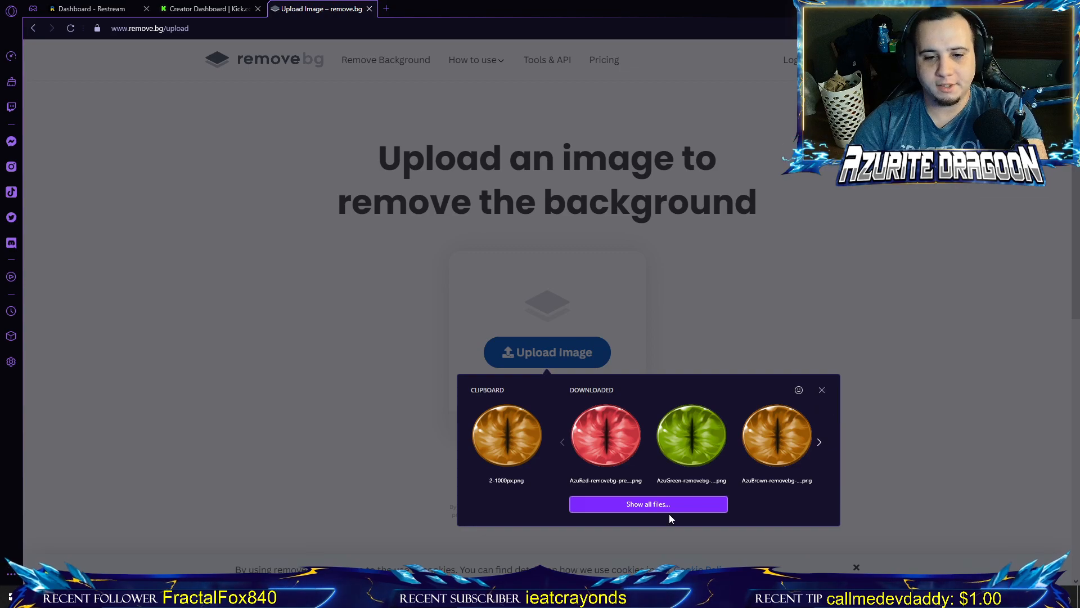
click(647, 503)
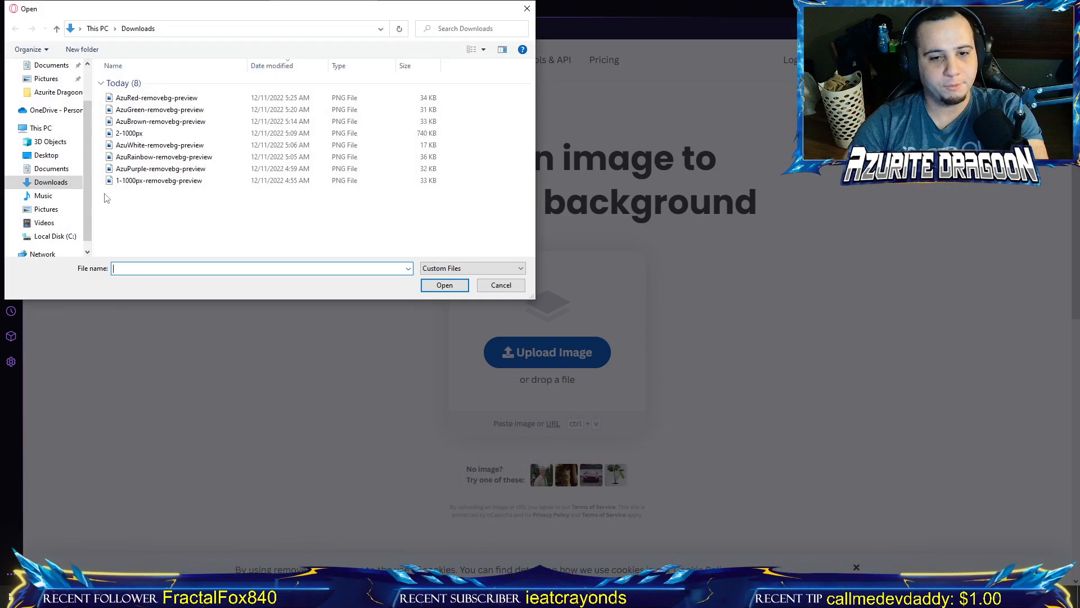
click(45, 78)
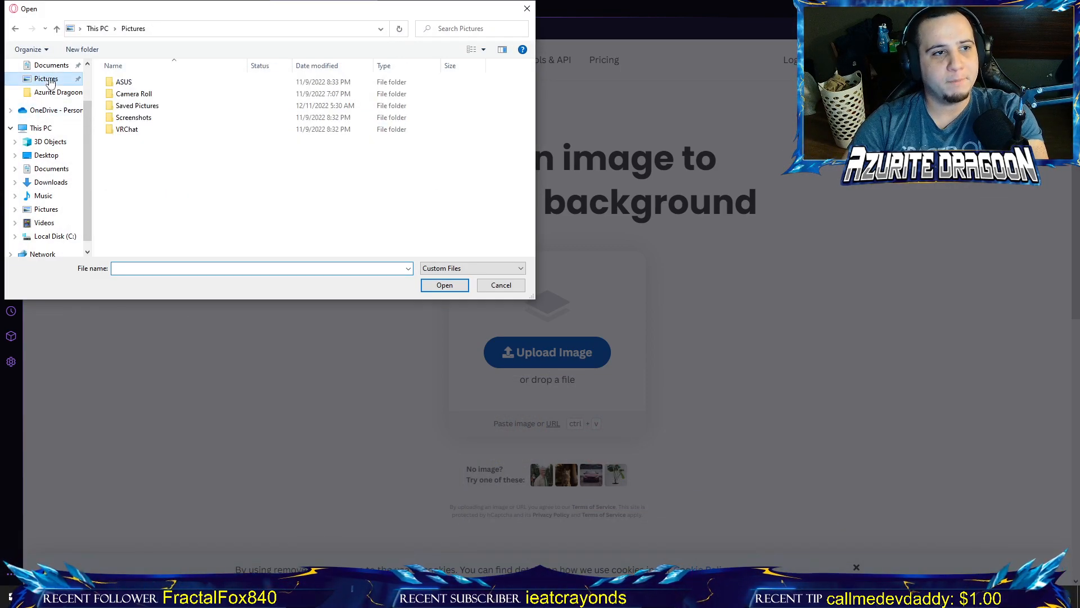
click(135, 105)
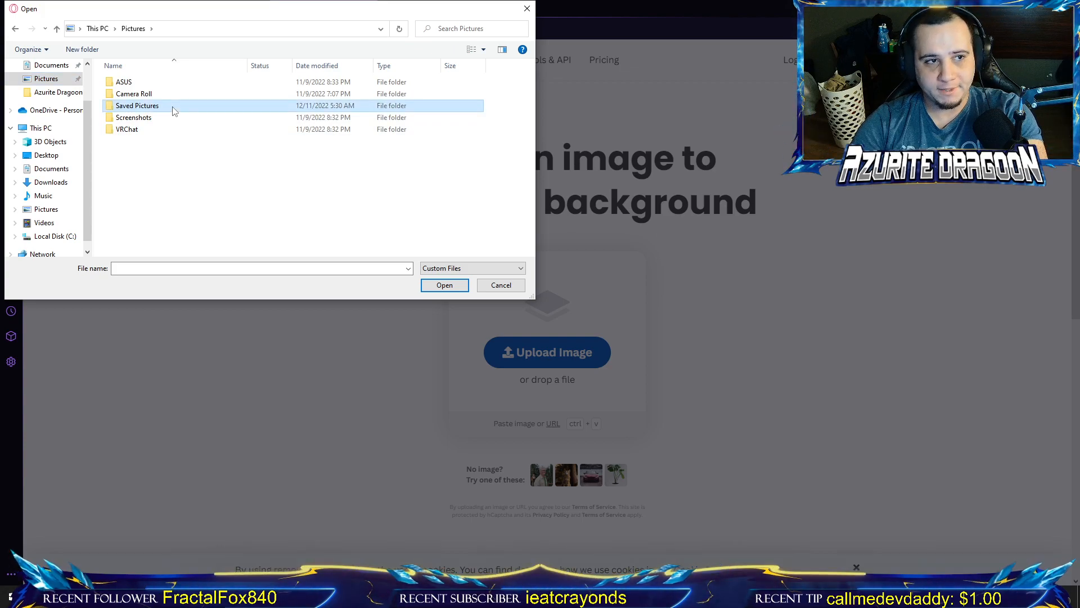
double_click(136, 105)
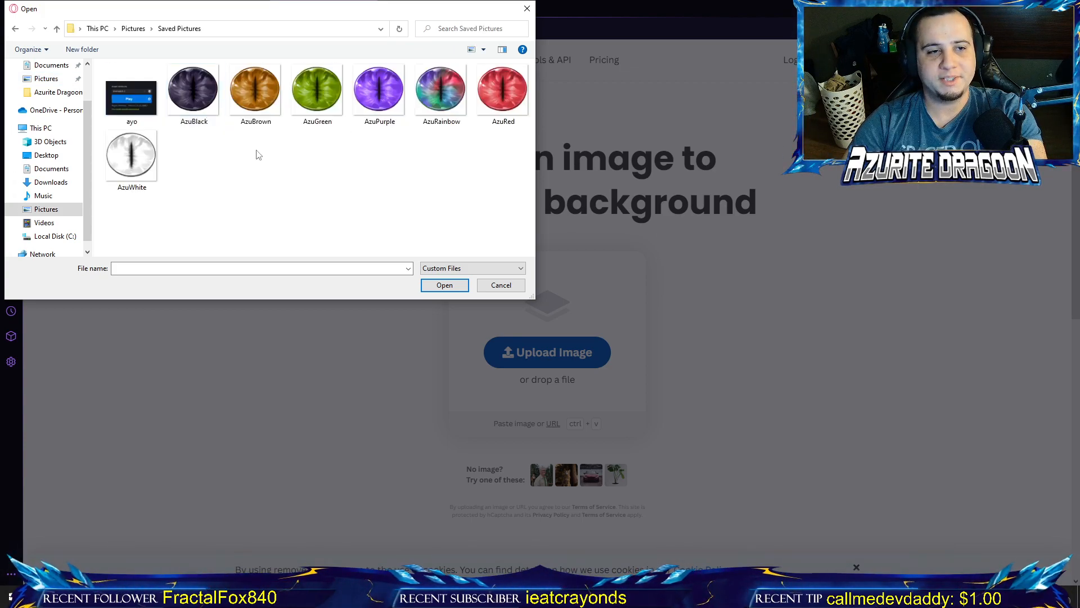
click(193, 88)
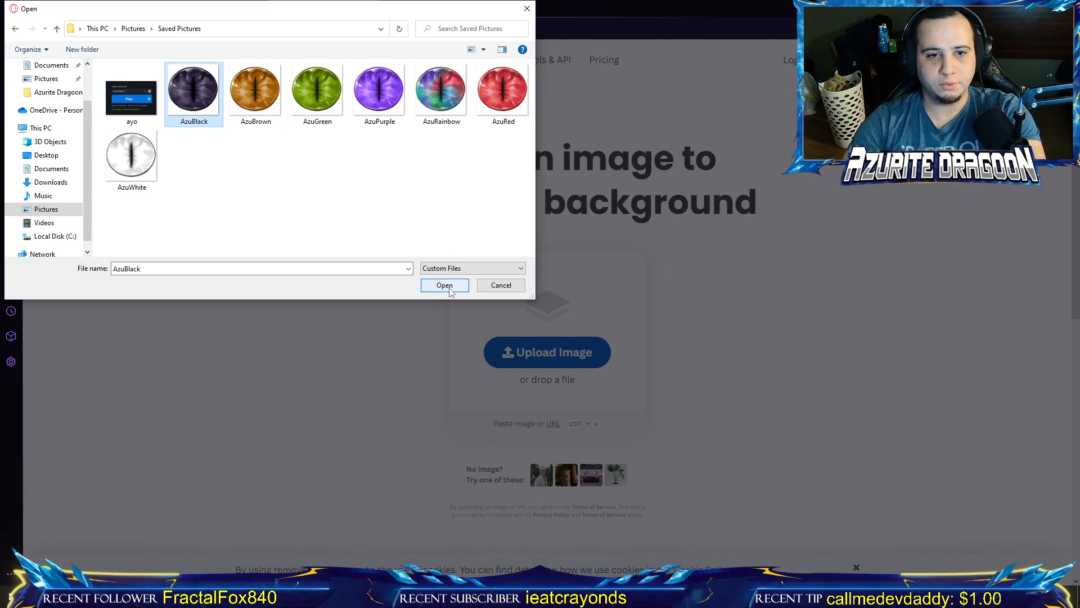
click(445, 286)
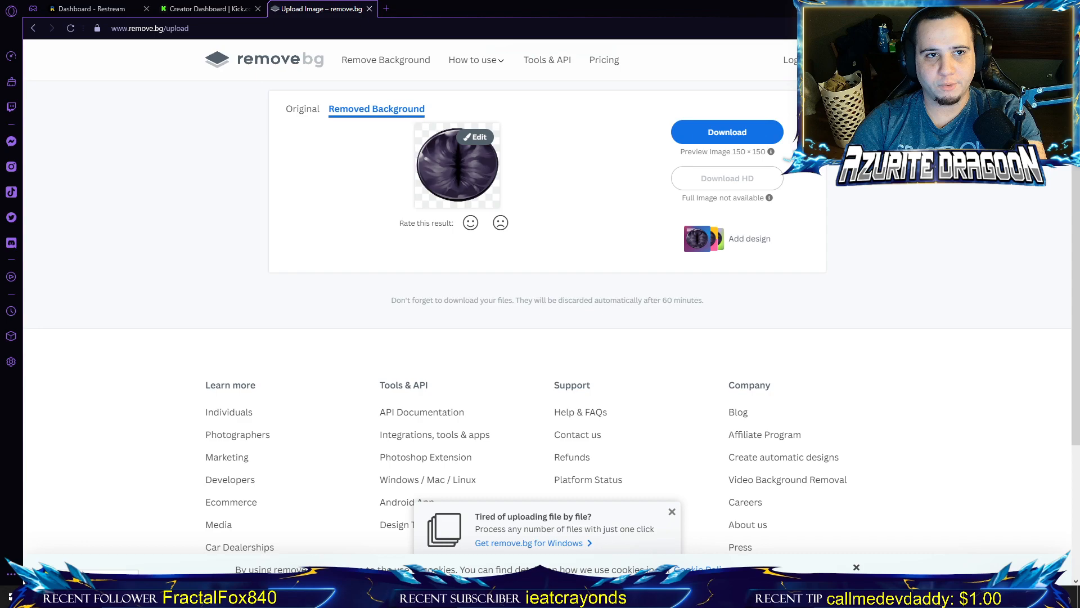
Load AzuBlack-removebg-preview from Downloads as the new Kick emote's image.
click(206, 8)
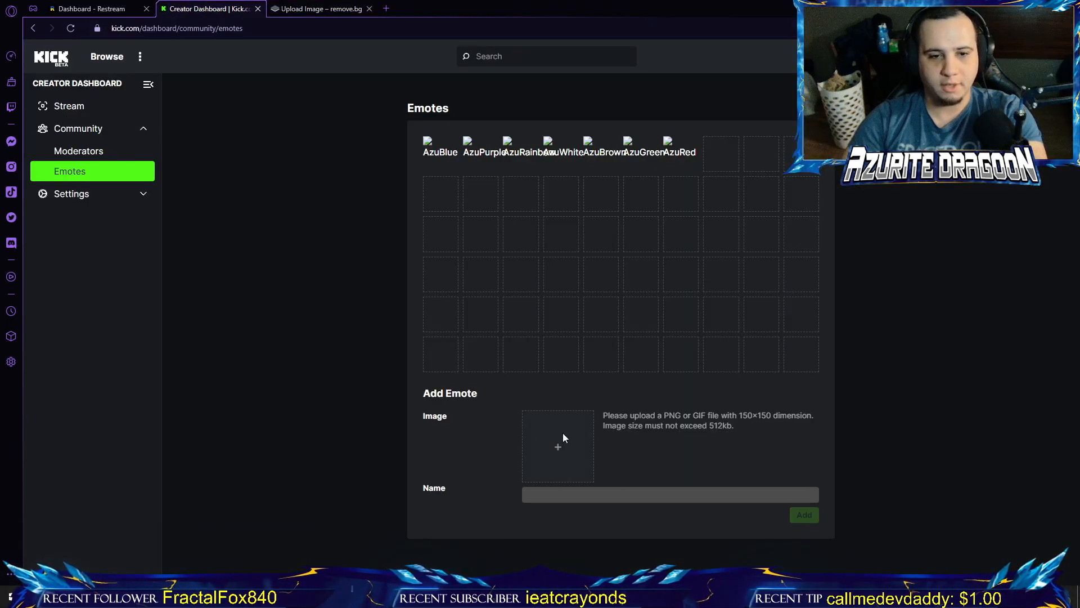
click(557, 446)
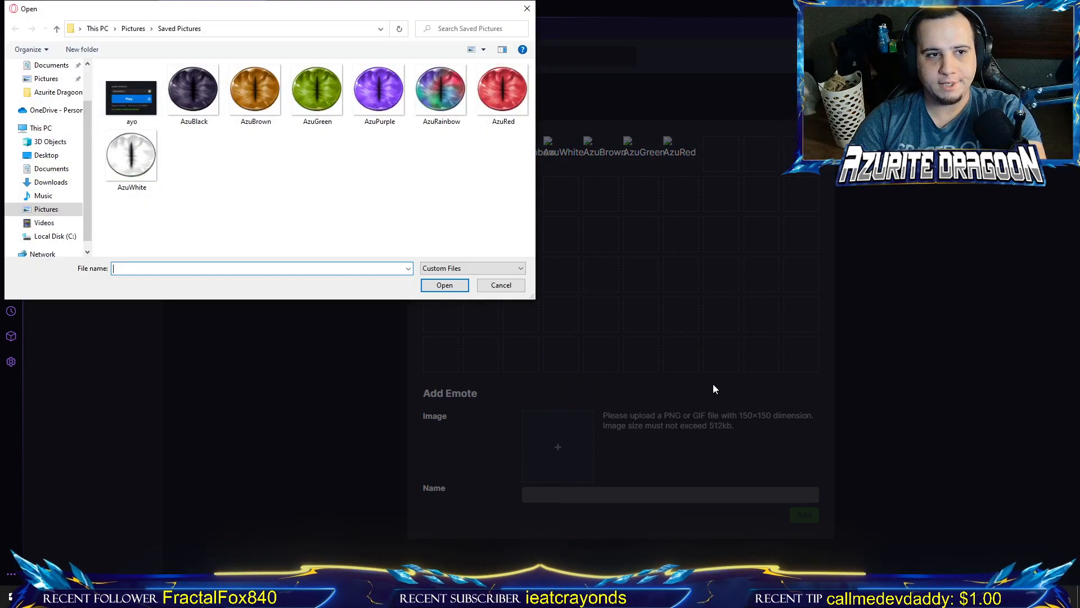
click(51, 182)
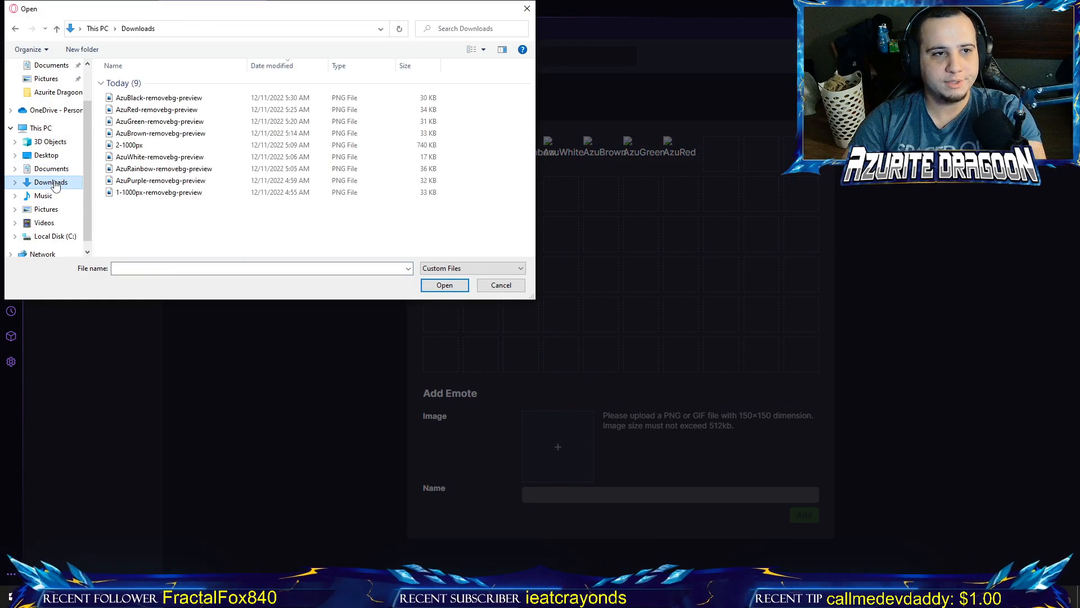
click(159, 97)
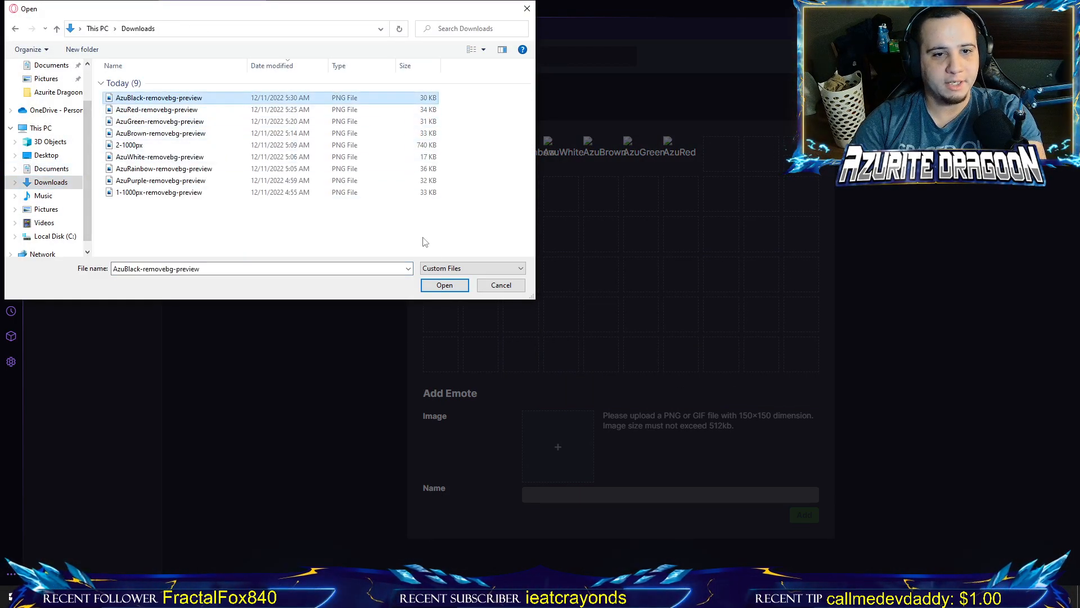
click(445, 285)
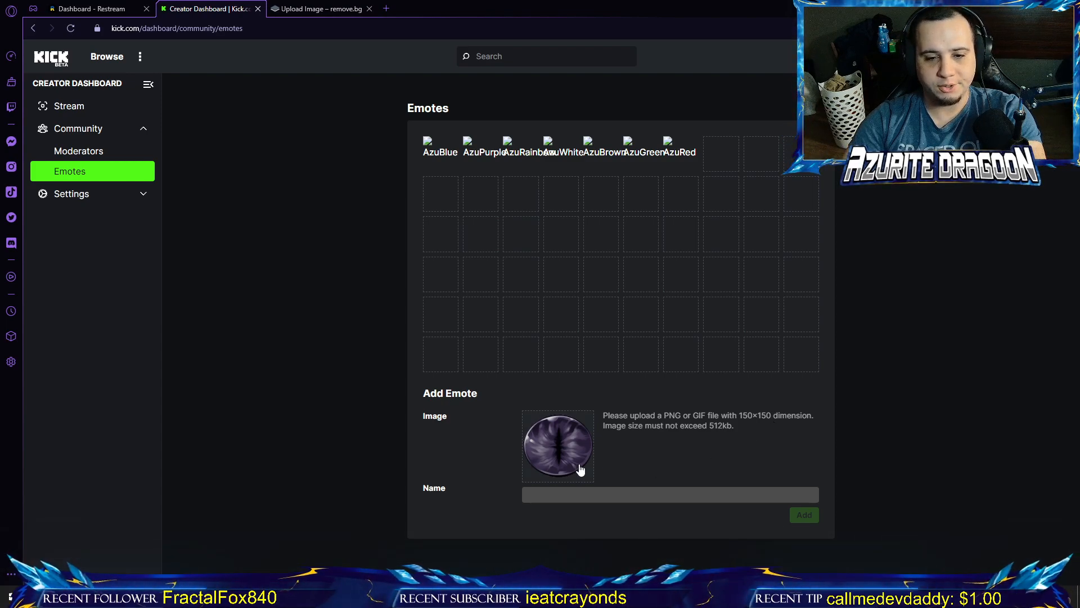
Name the emote AzuBlack and add it to the channel's emotes.
text(A)
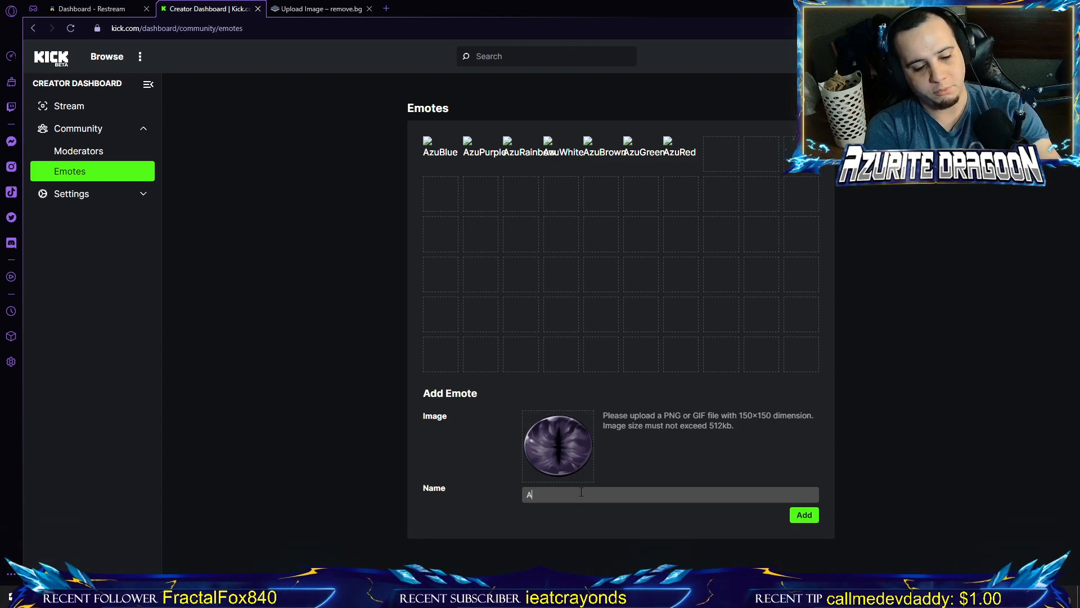
text(zuBlack)
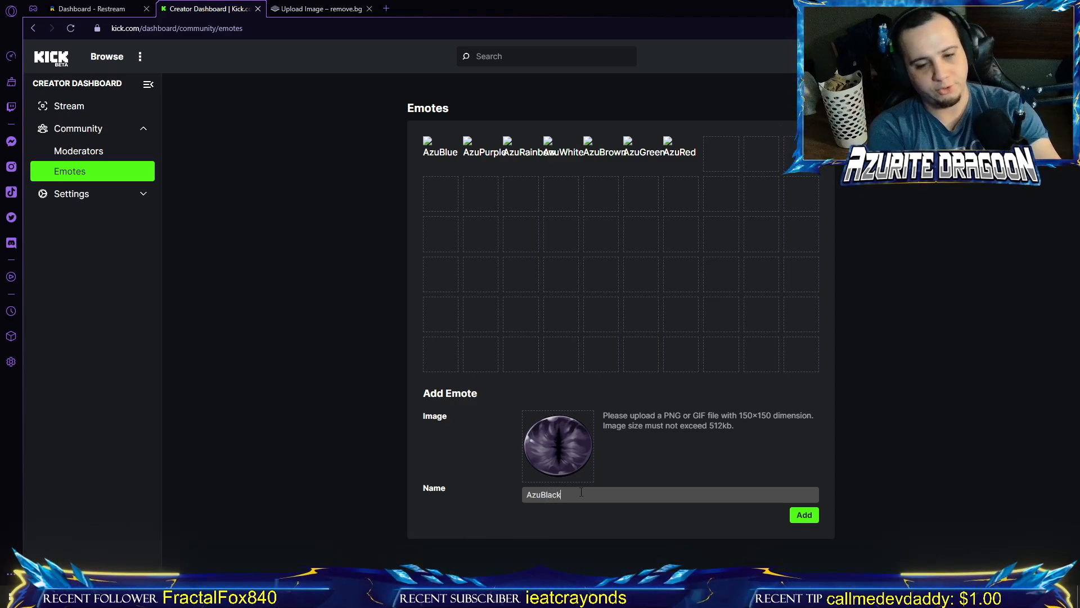
click(804, 515)
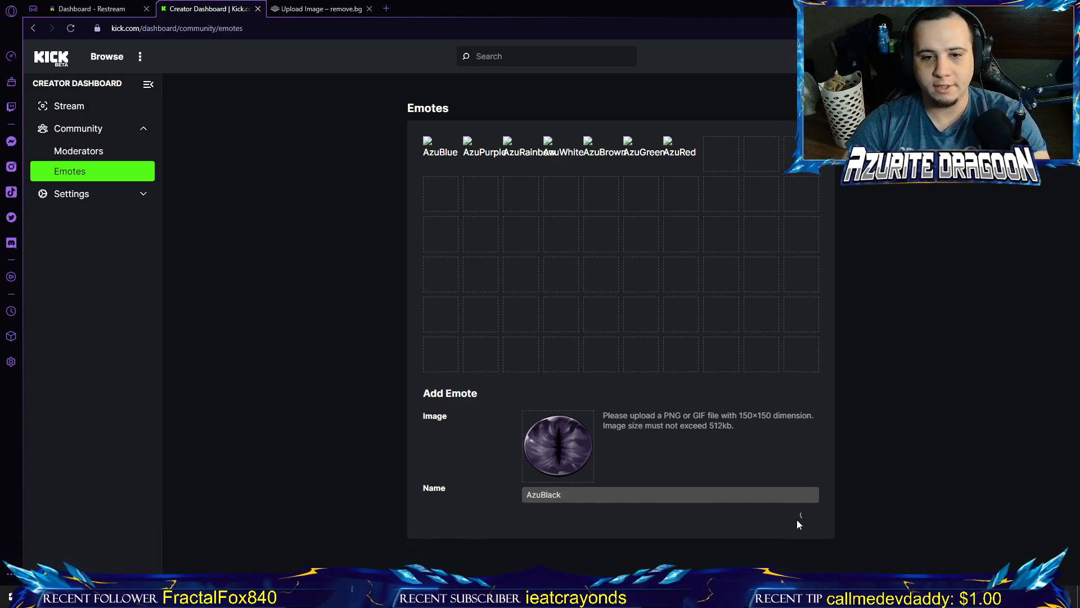
click(804, 515)
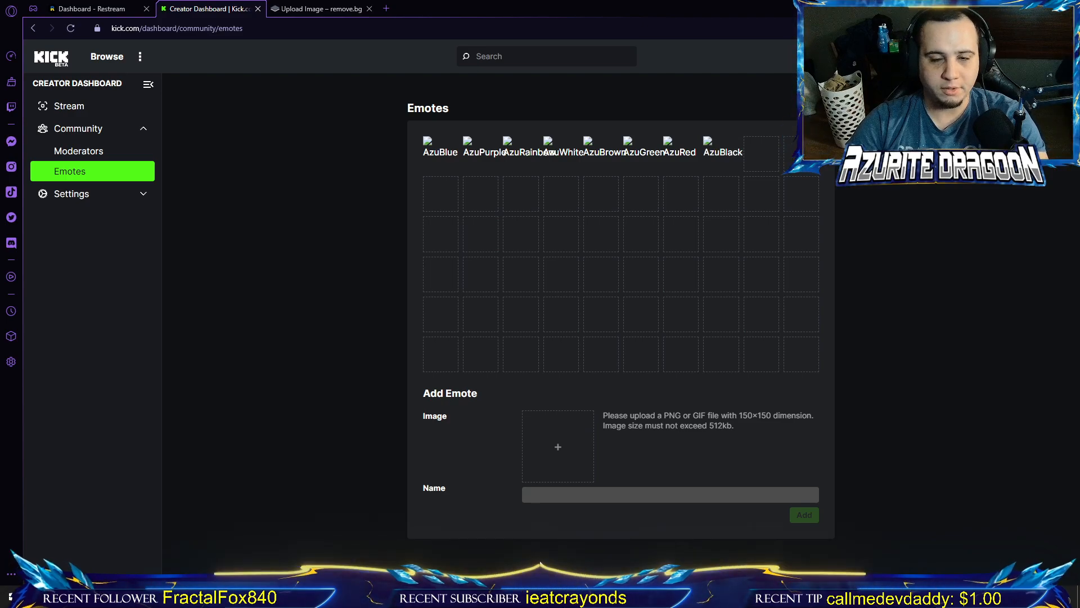